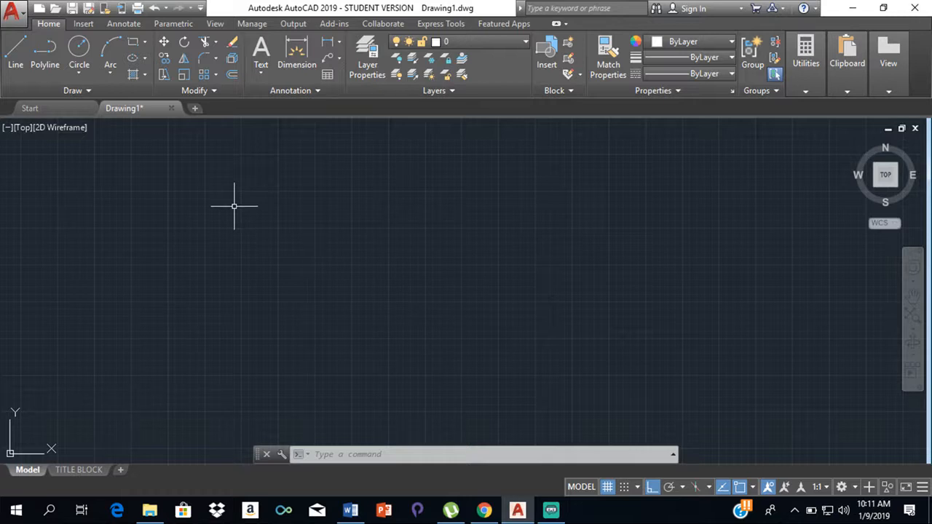
mouse_move(235, 210)
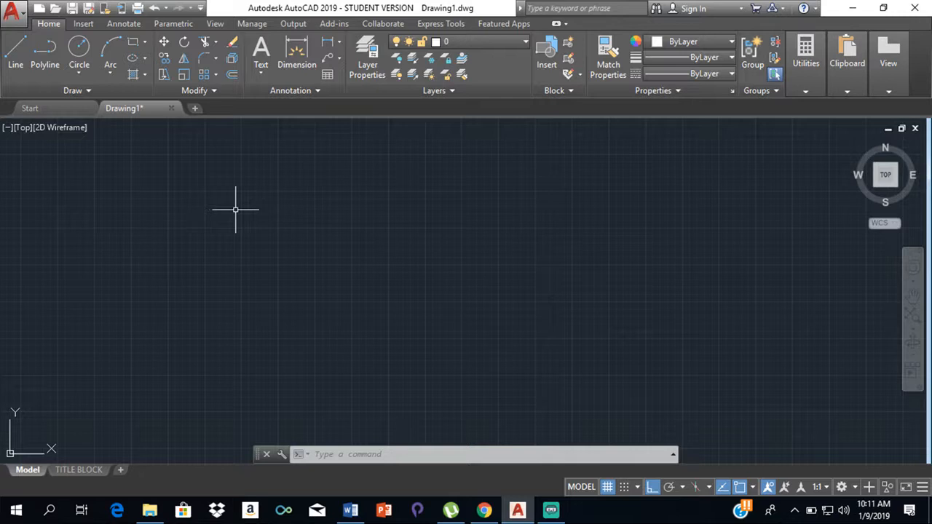
mouse_move(258, 219)
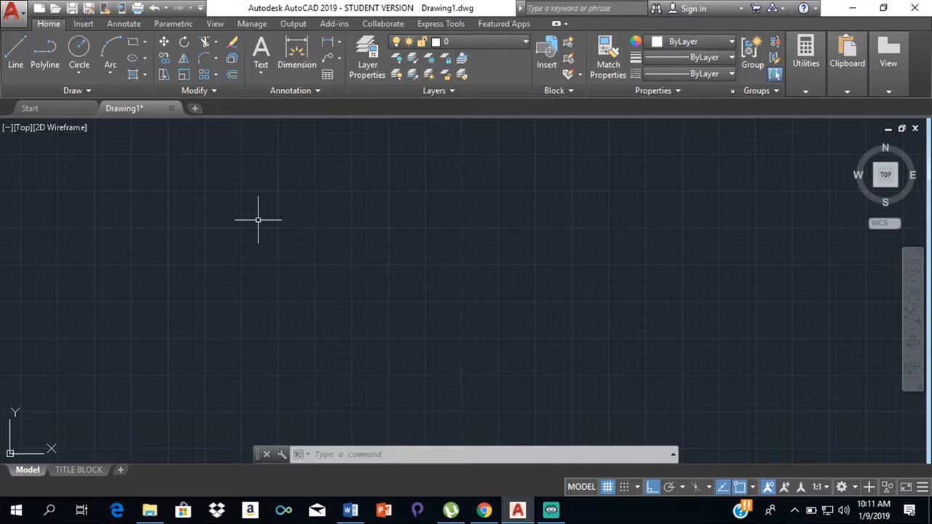
mouse_move(272, 138)
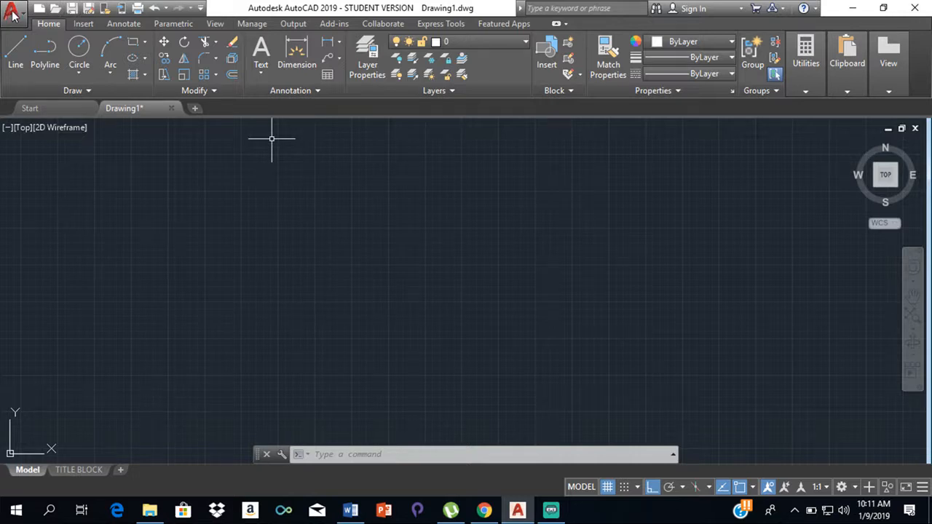
- In Drawing Units, set length precision to 0, keeping Decimal and Millimeters, and confirm
click(11, 9)
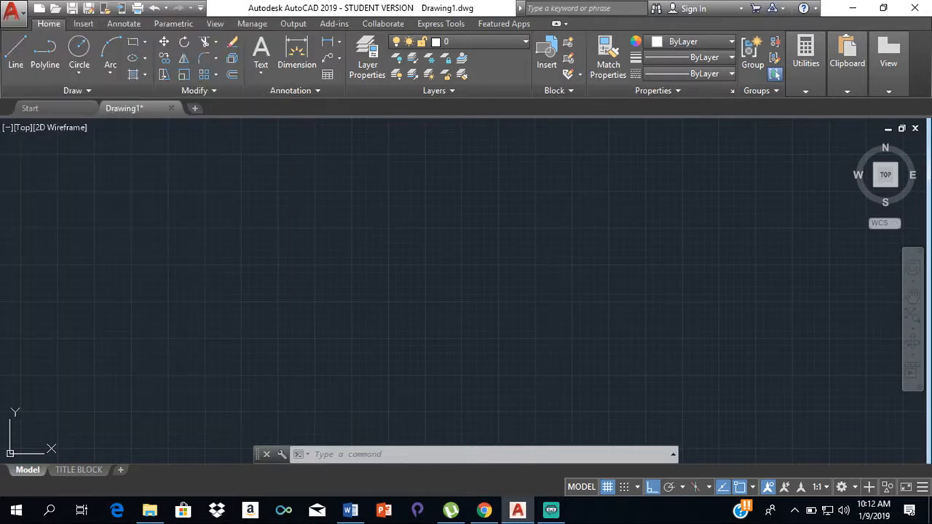
mouse_move(340, 223)
text(UN)
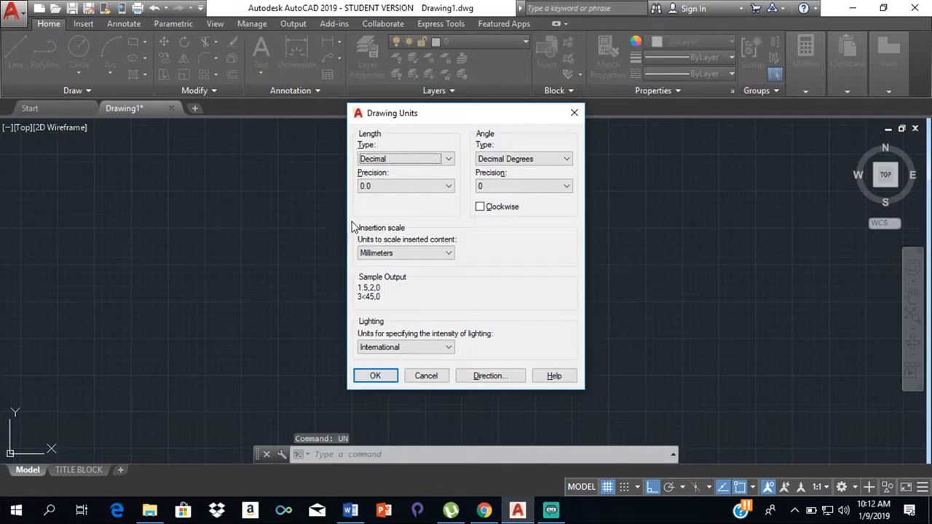
mouse_move(447, 178)
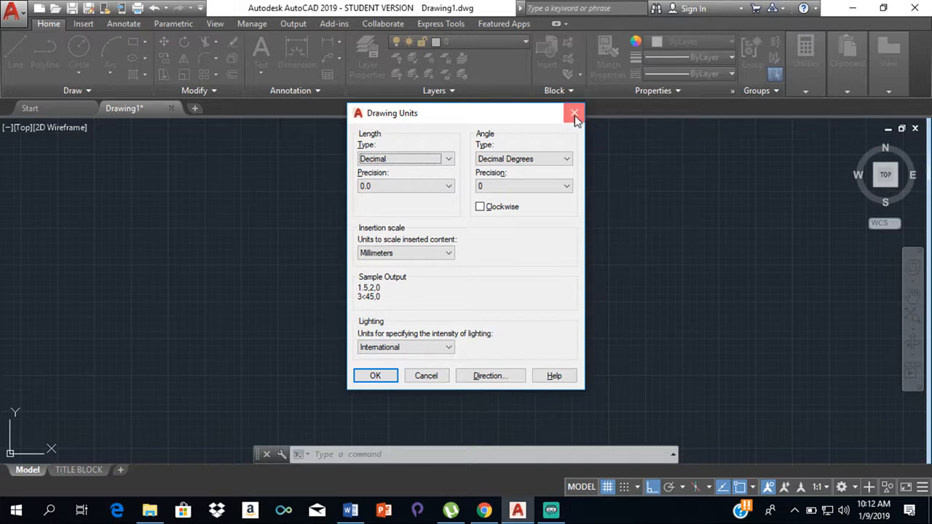
click(575, 113)
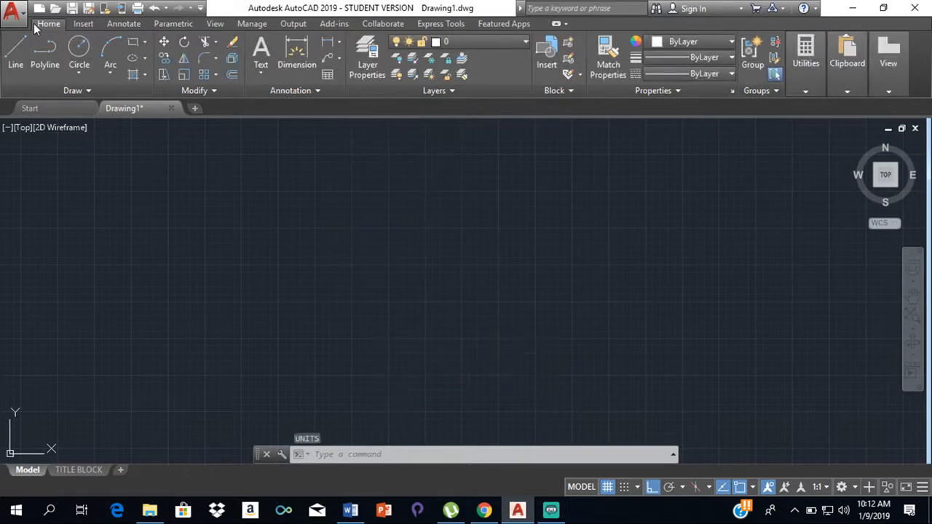
click(13, 12)
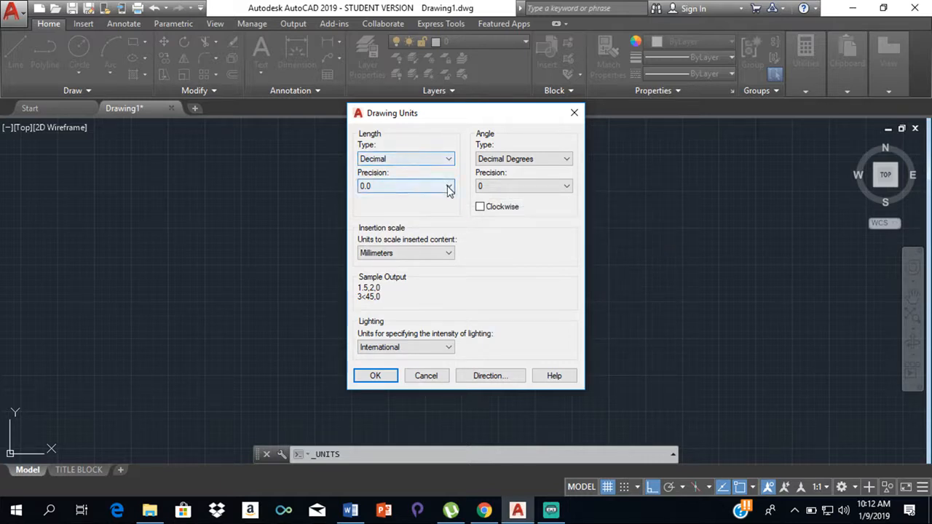
click(448, 186)
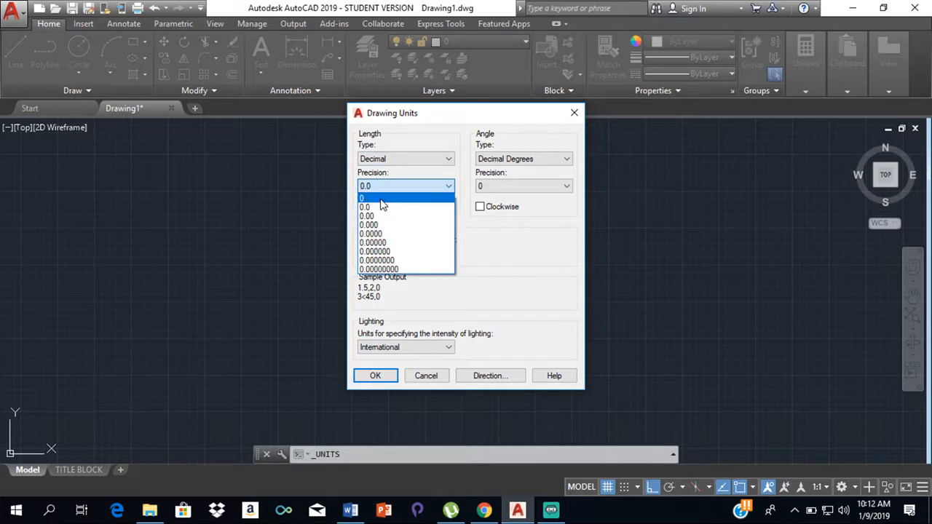
click(364, 198)
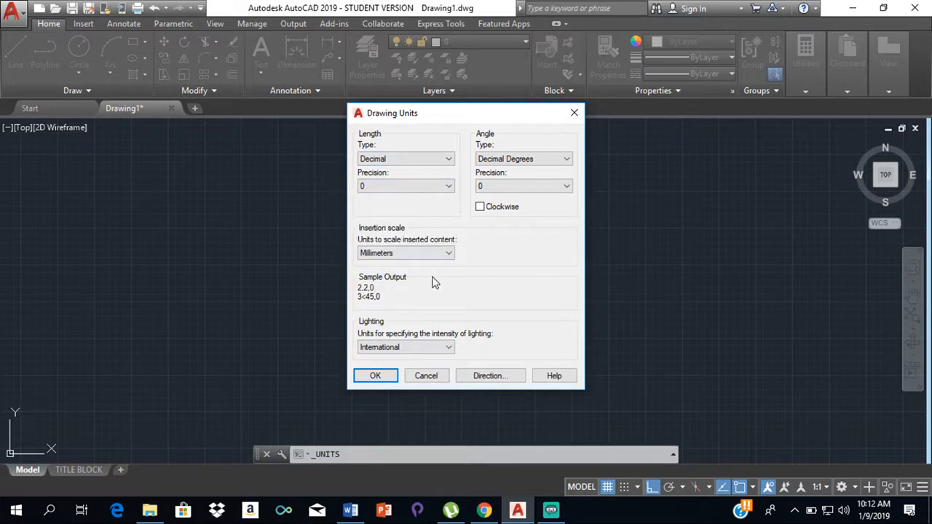
click(405, 253)
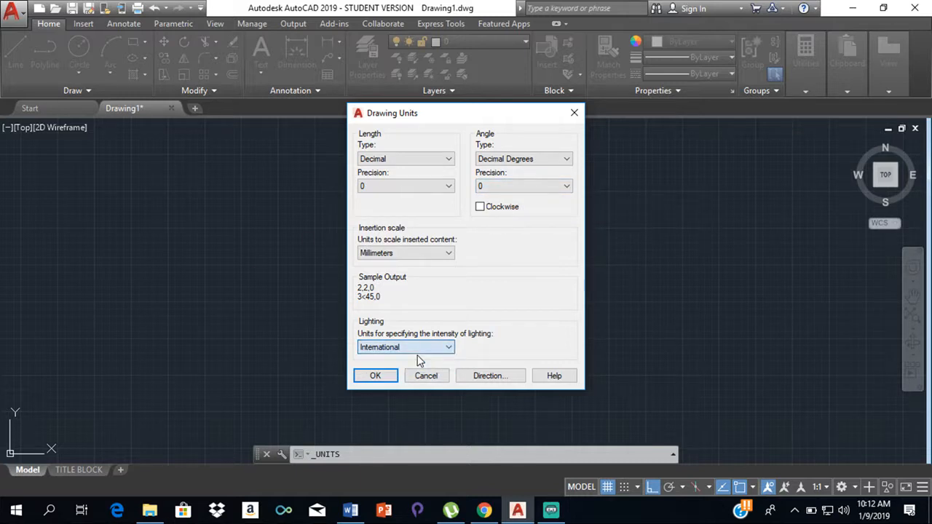
click(375, 376)
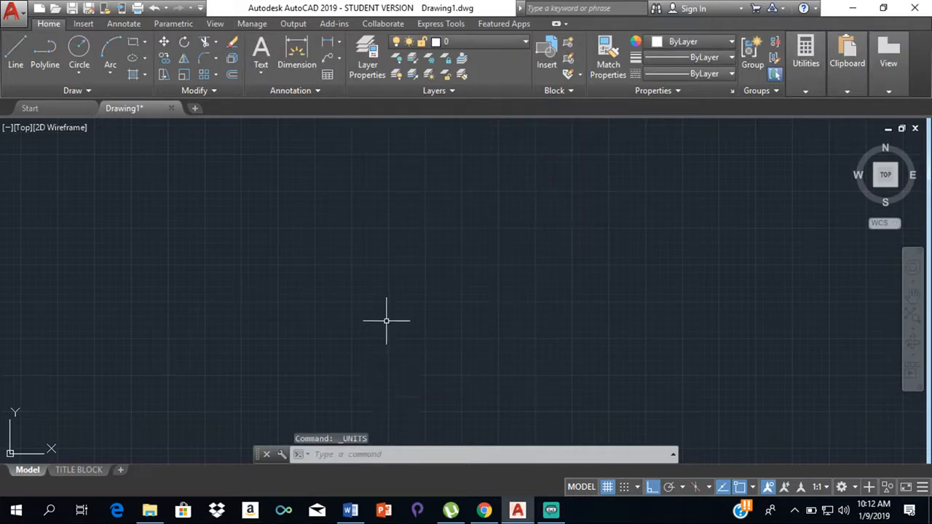
mouse_move(371, 239)
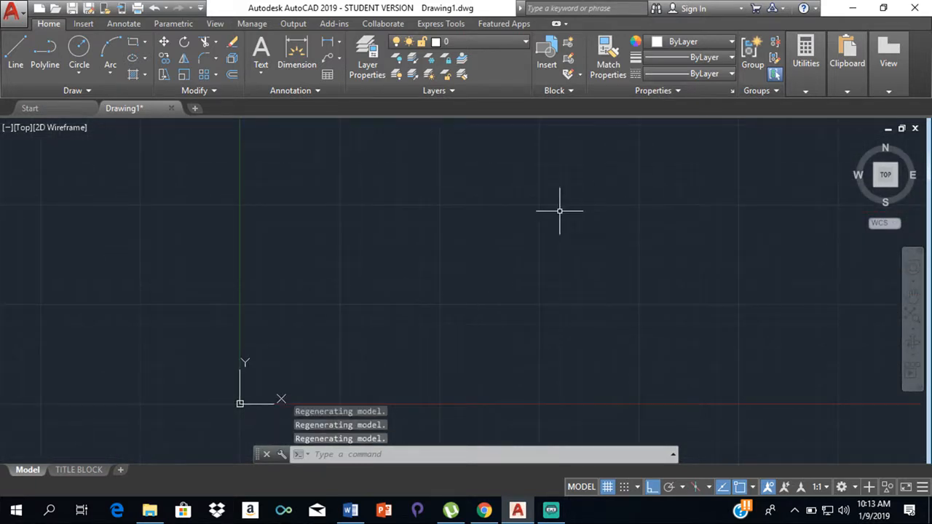
mouse_move(533, 211)
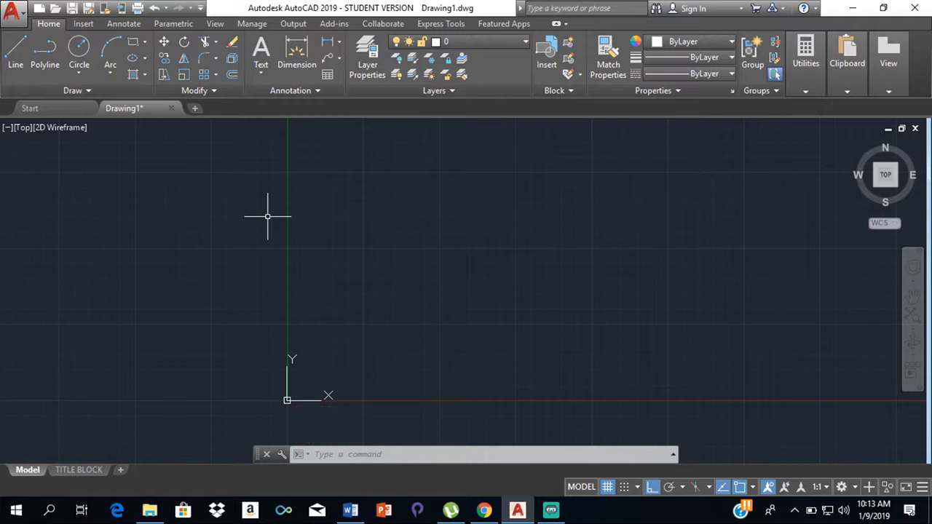
mouse_move(339, 222)
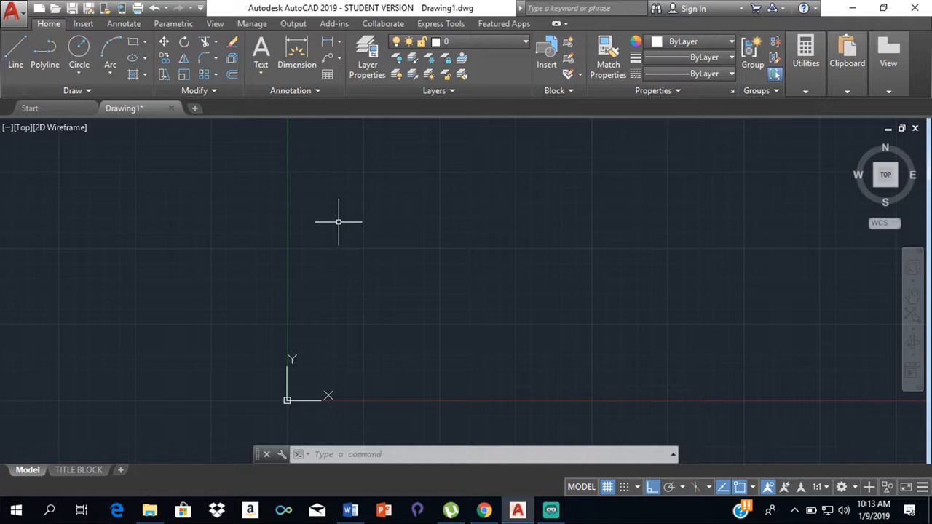
mouse_move(334, 222)
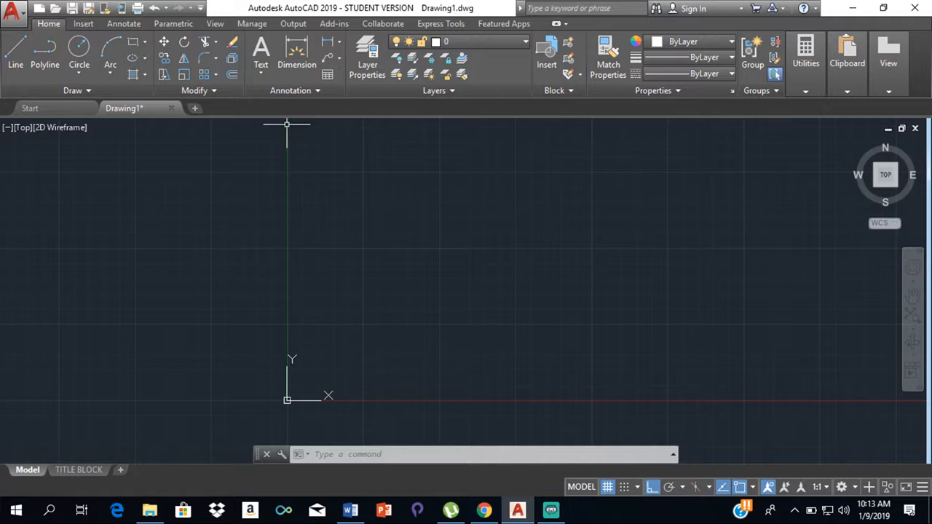
mouse_move(193, 208)
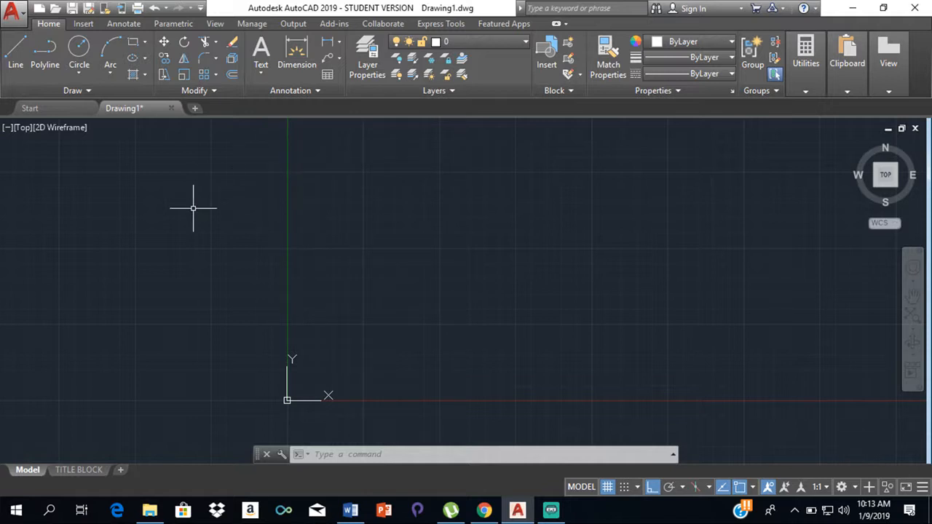
mouse_move(491, 145)
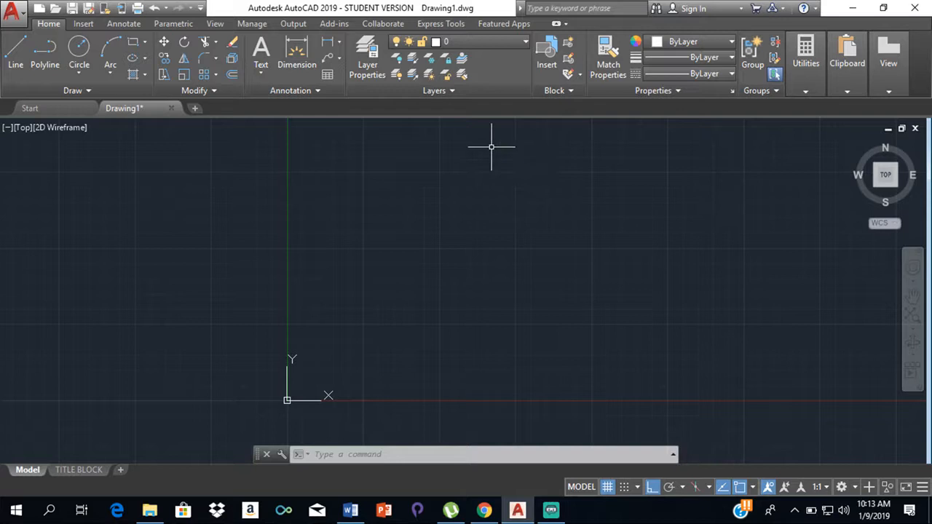
mouse_move(480, 194)
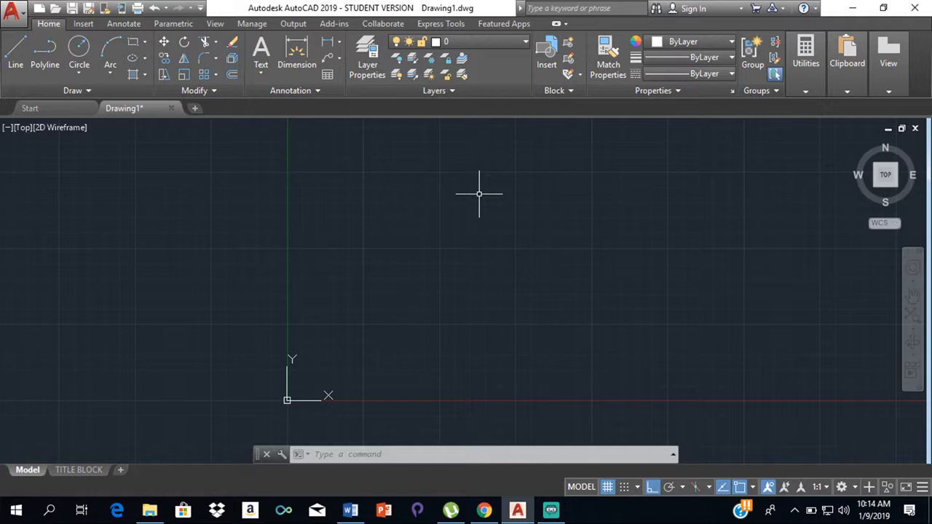
mouse_move(432, 211)
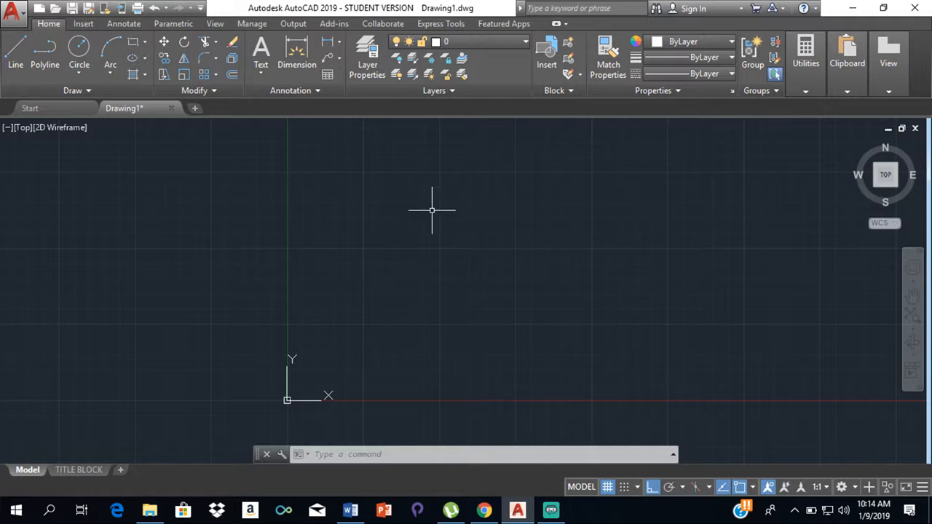
mouse_move(500, 220)
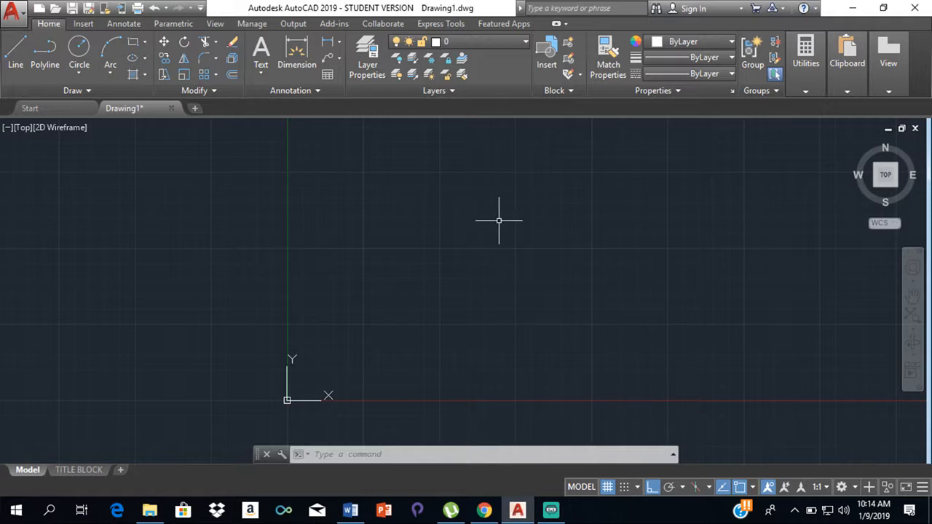
mouse_move(490, 213)
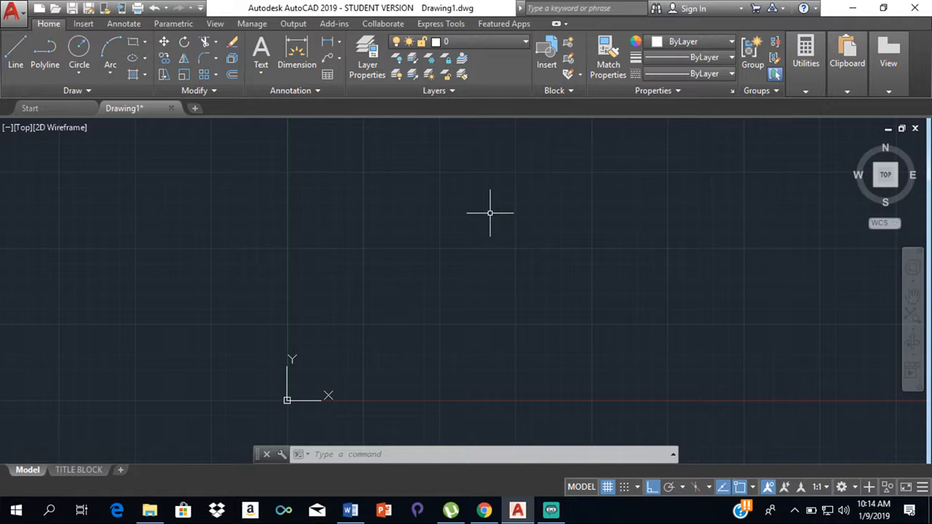
mouse_move(504, 209)
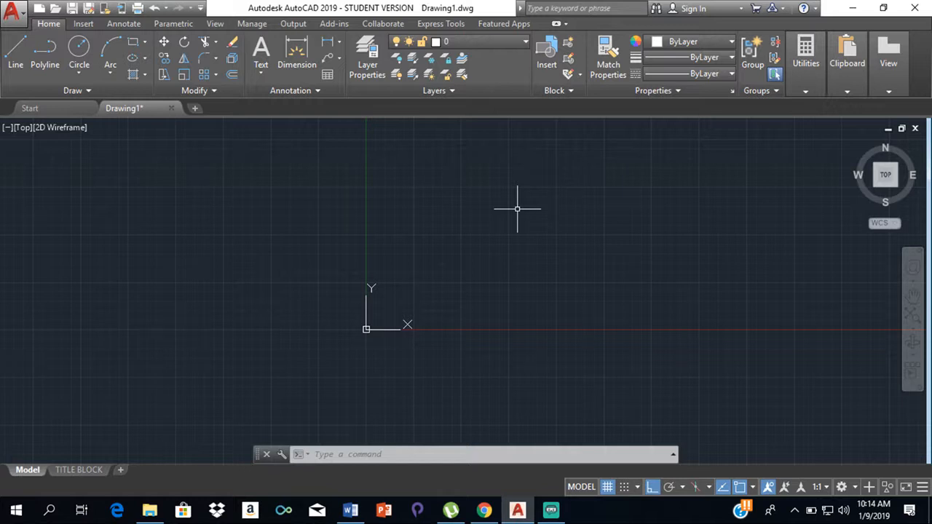
mouse_move(523, 270)
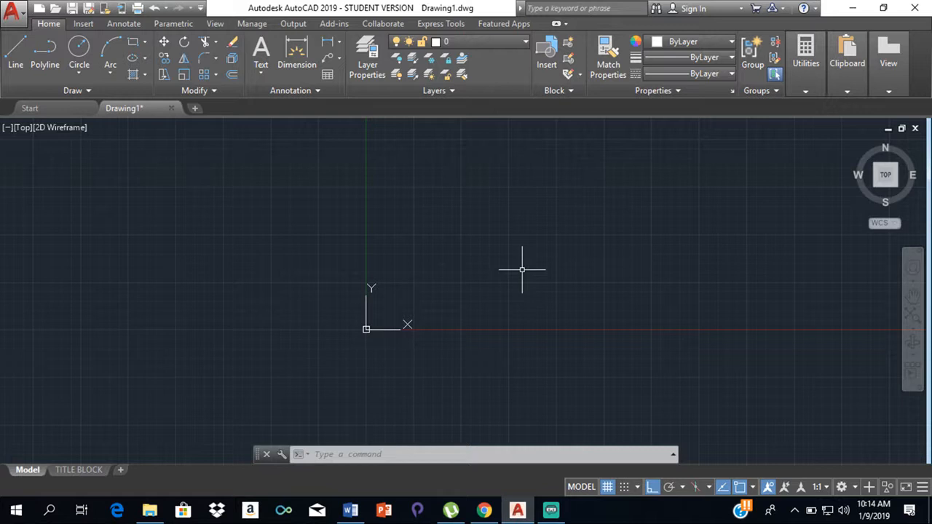
mouse_move(502, 269)
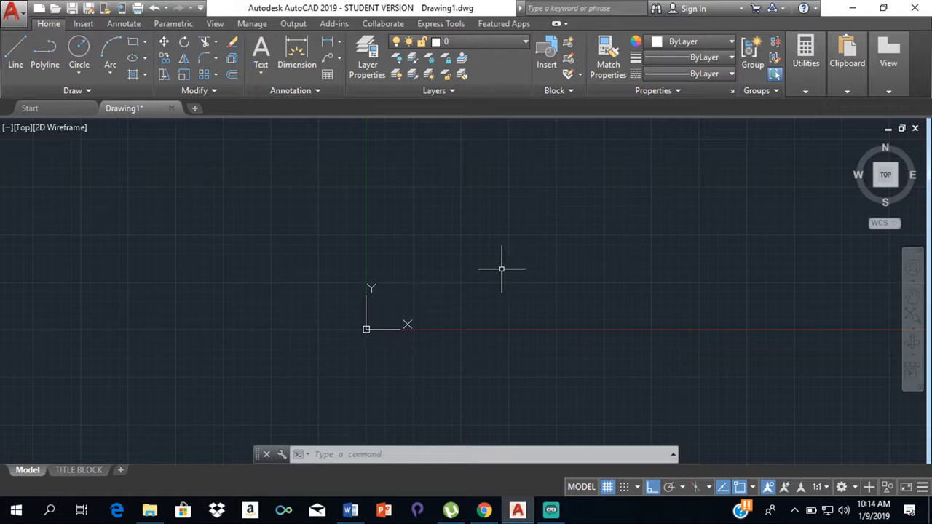
mouse_move(152, 305)
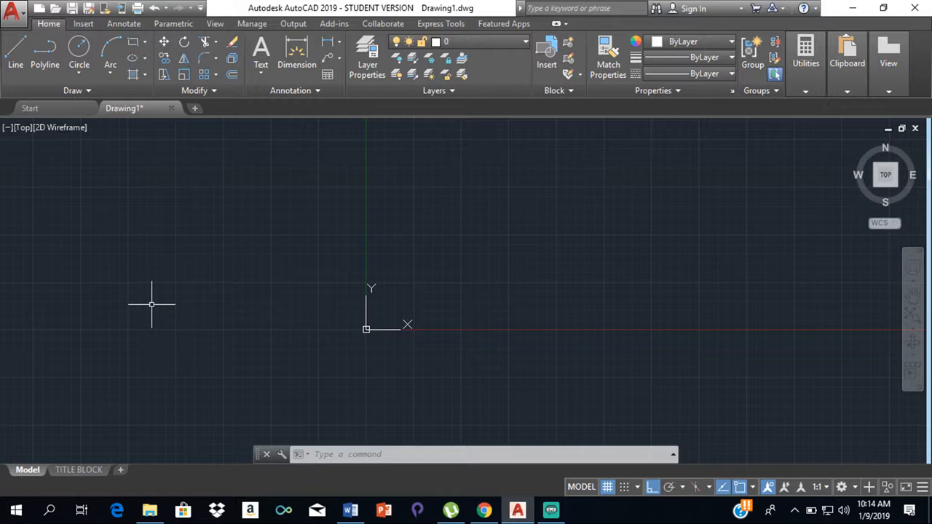
mouse_move(98, 291)
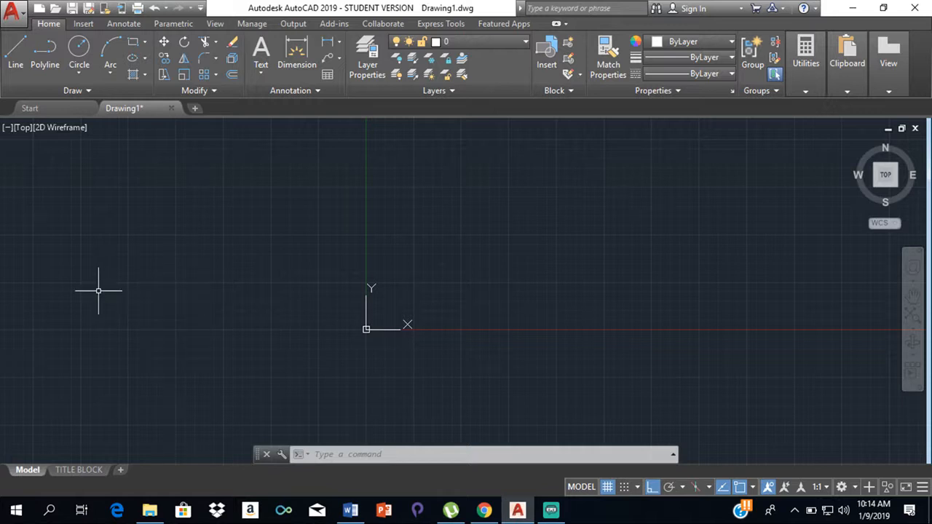
- Start the LIMITS command from the LI autocomplete list
text(LI)
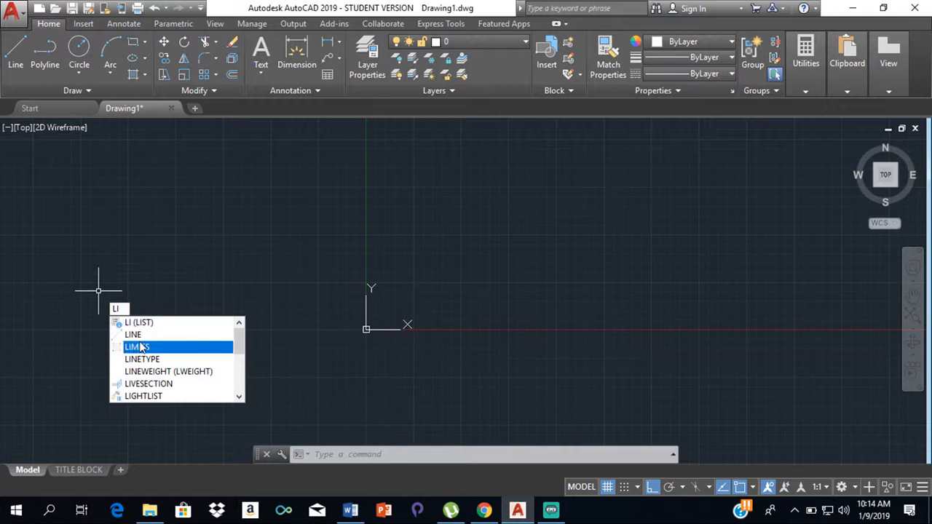
click(137, 347)
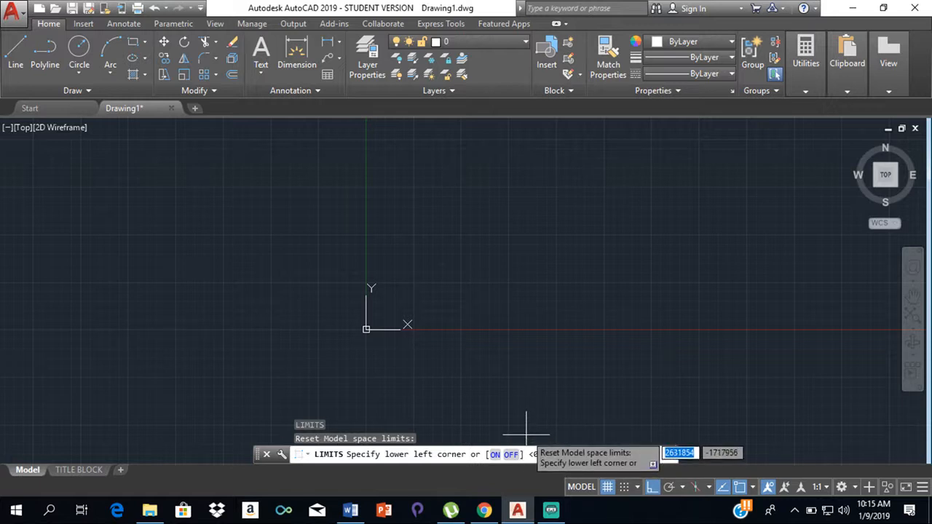
mouse_move(341, 357)
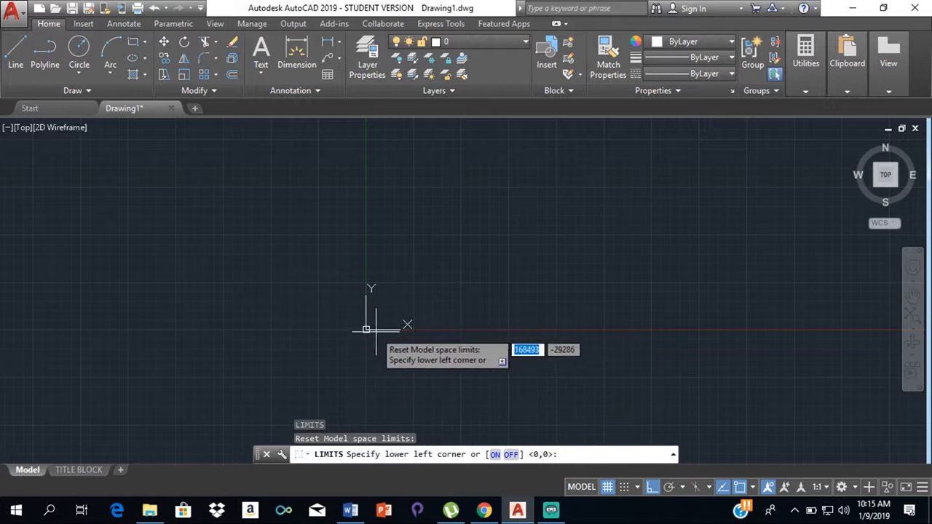
mouse_move(386, 326)
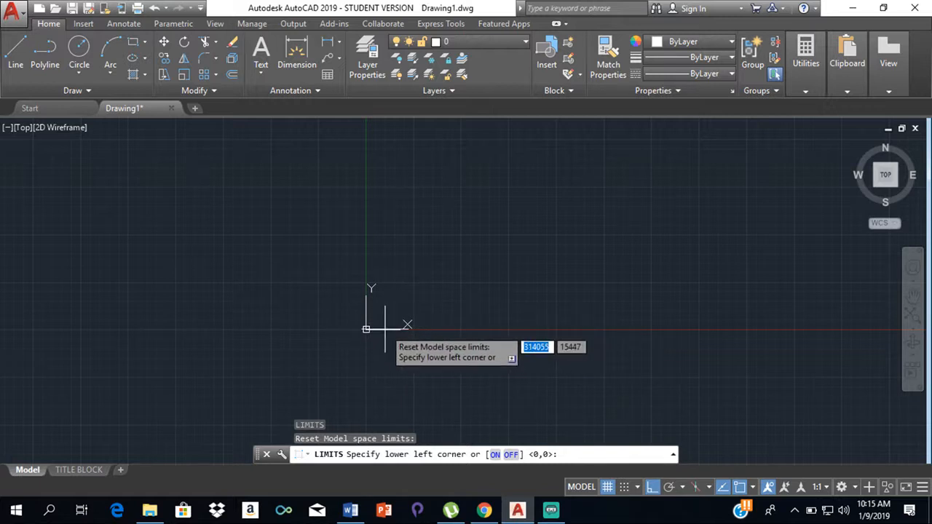
mouse_move(364, 288)
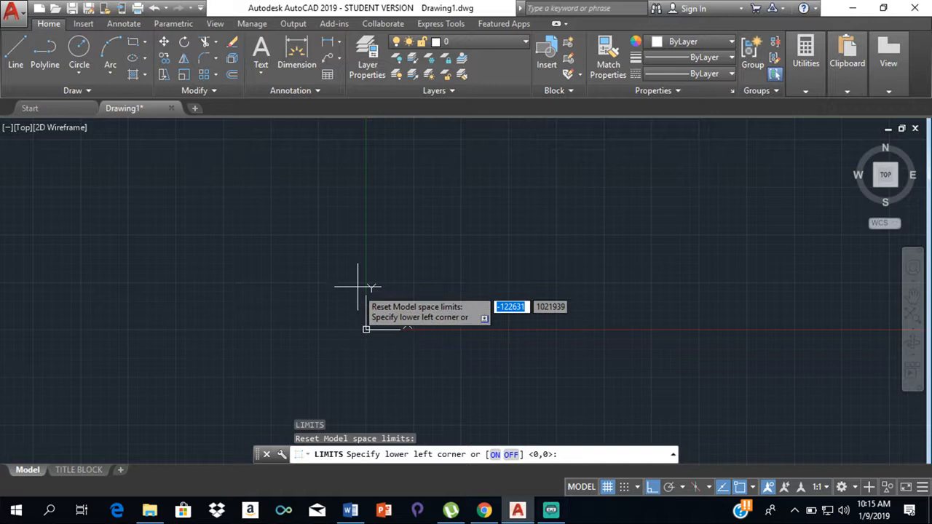
mouse_move(365, 330)
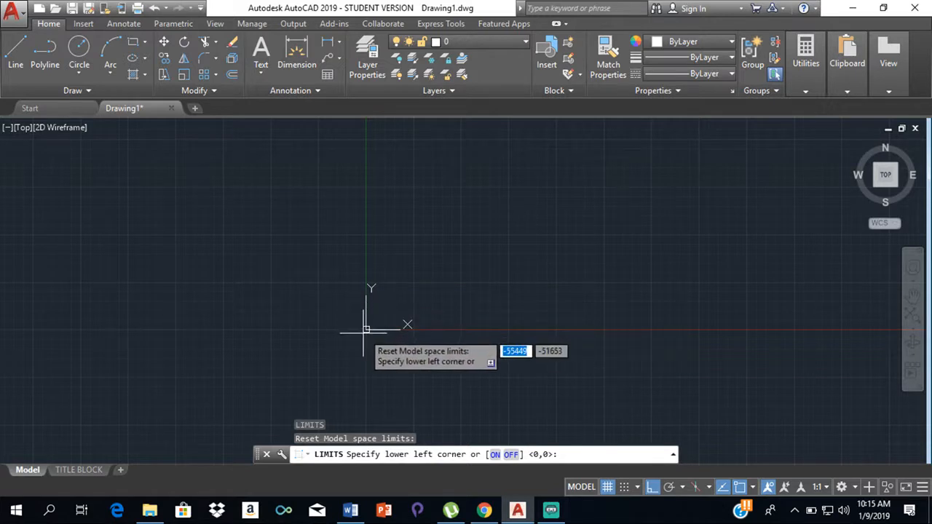
mouse_move(386, 386)
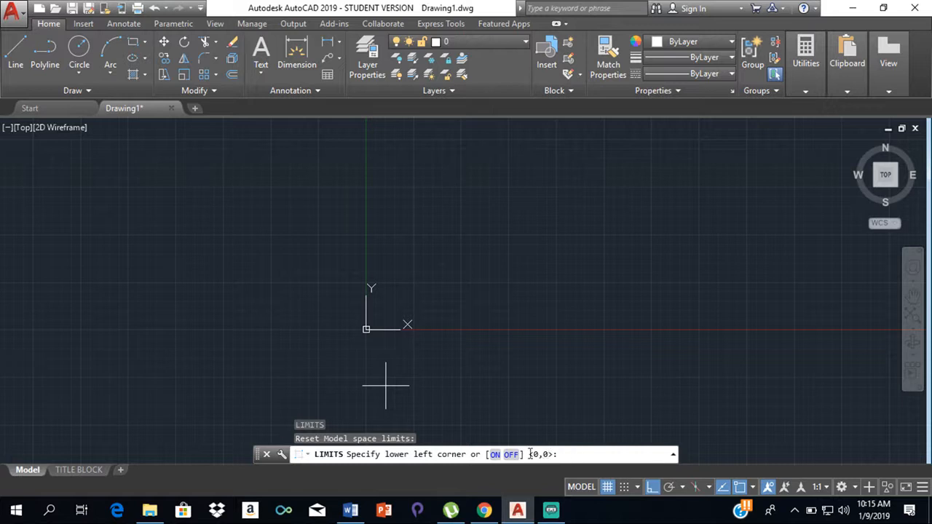
mouse_move(615, 438)
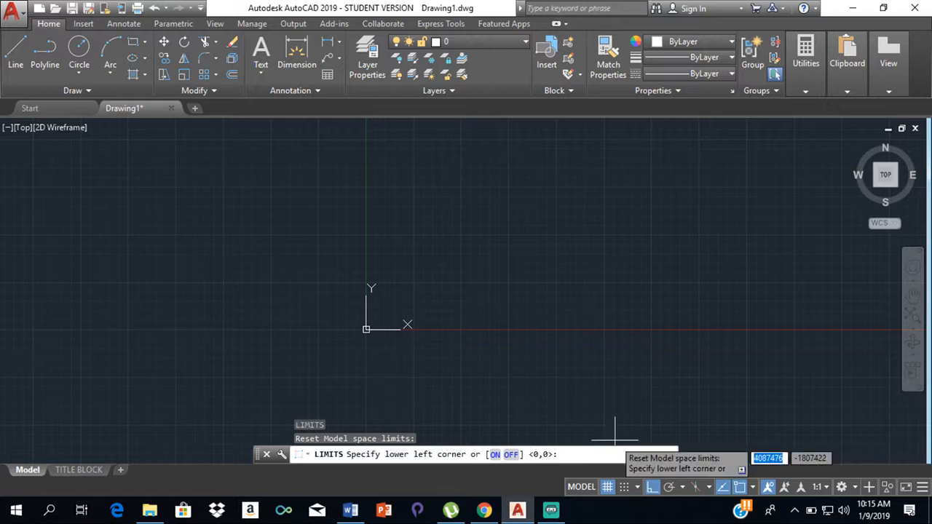
- Keep the lower-left limit at 0,0 and enter 25000,25000 as the upper-right corner
key(enter)
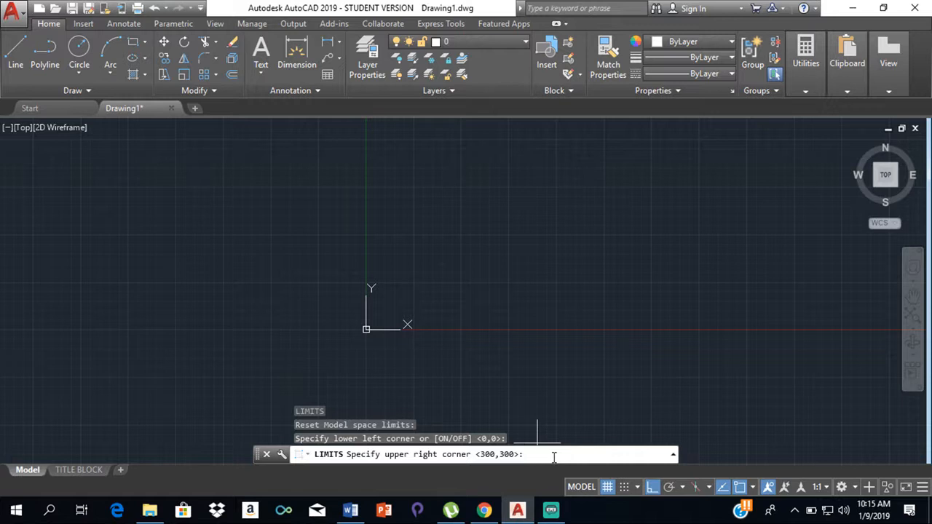
mouse_move(459, 224)
text(2)
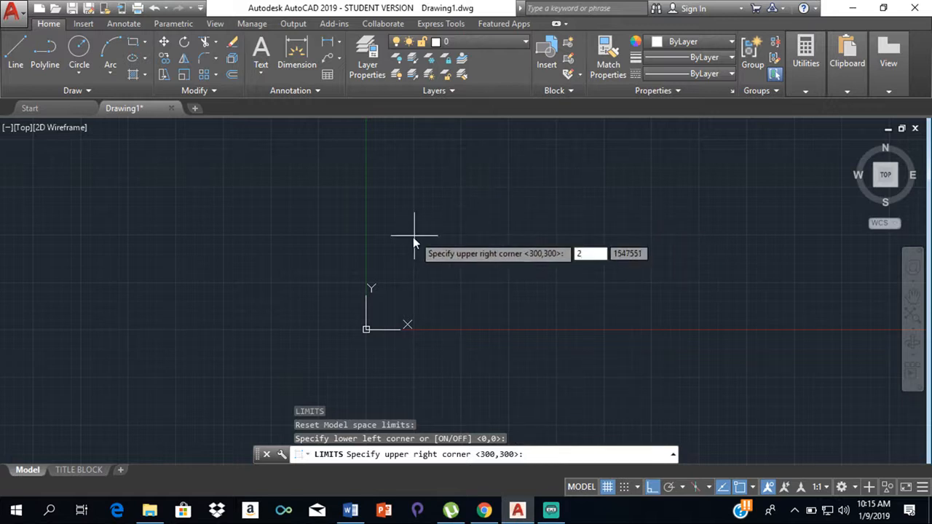
text(5000)
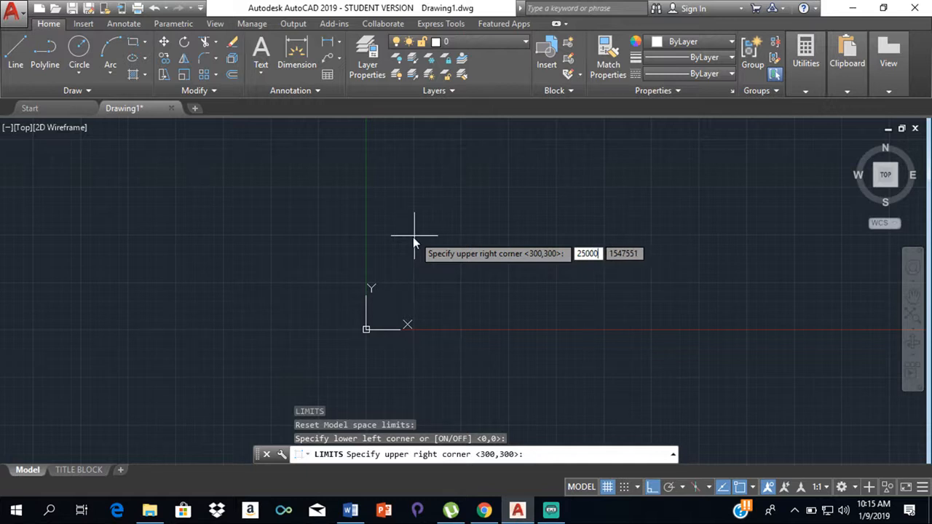
text(2)
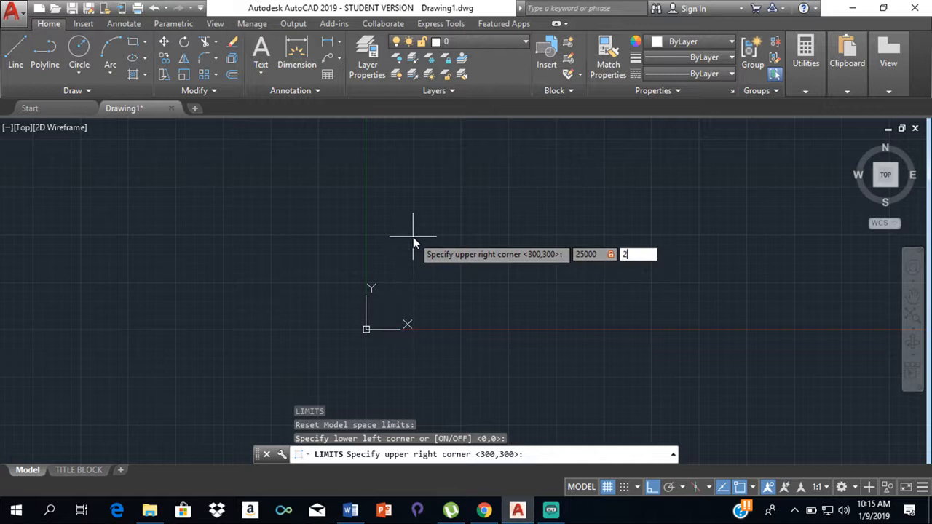
text(5000)
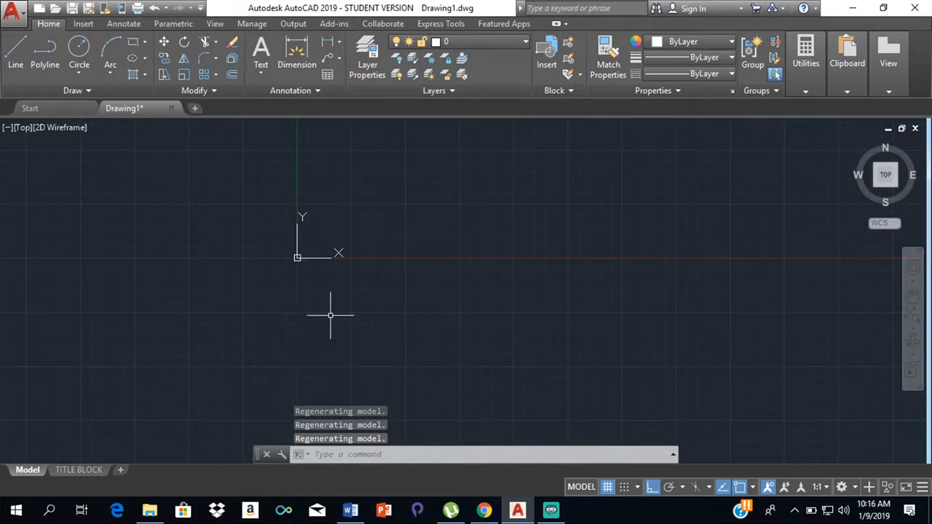
mouse_move(646, 203)
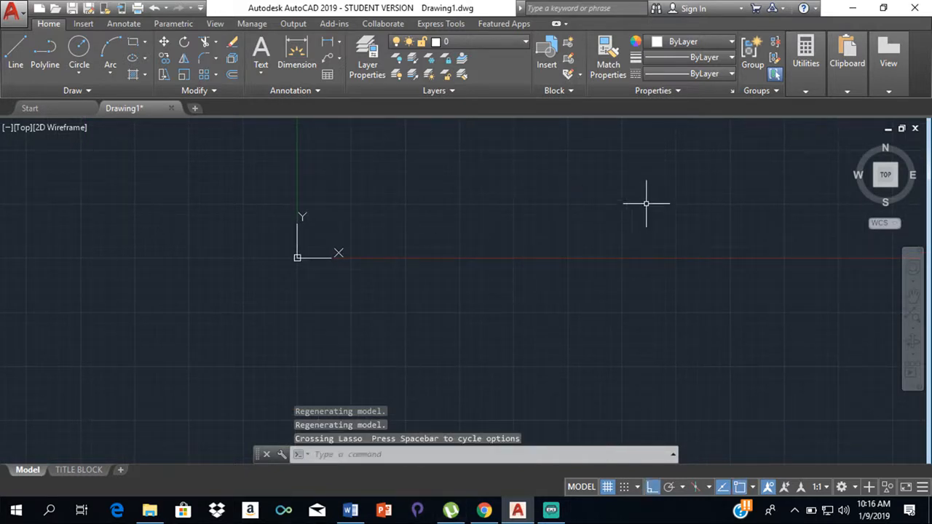
right_click(646, 204)
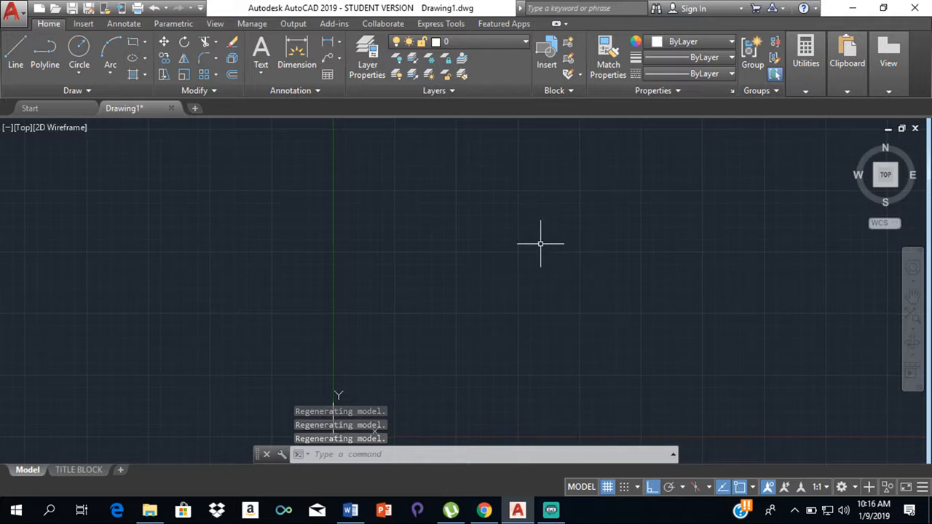
mouse_move(518, 269)
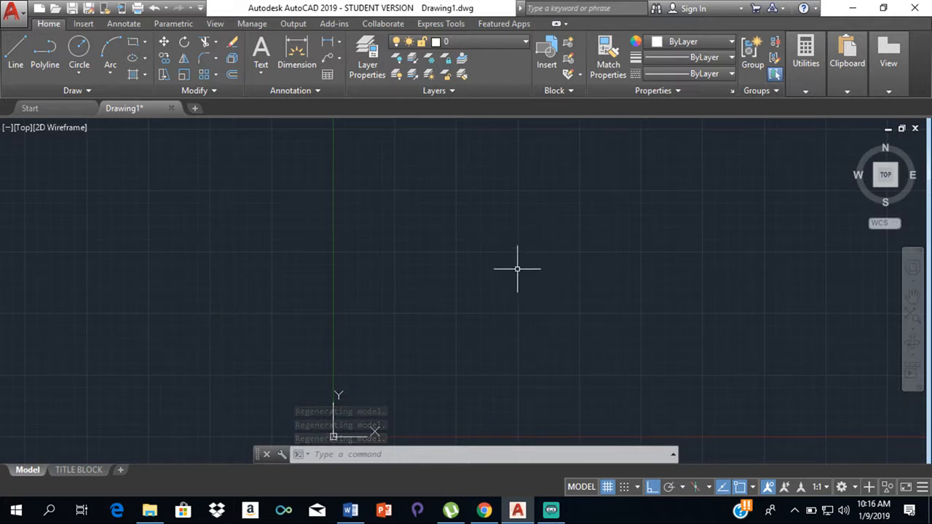